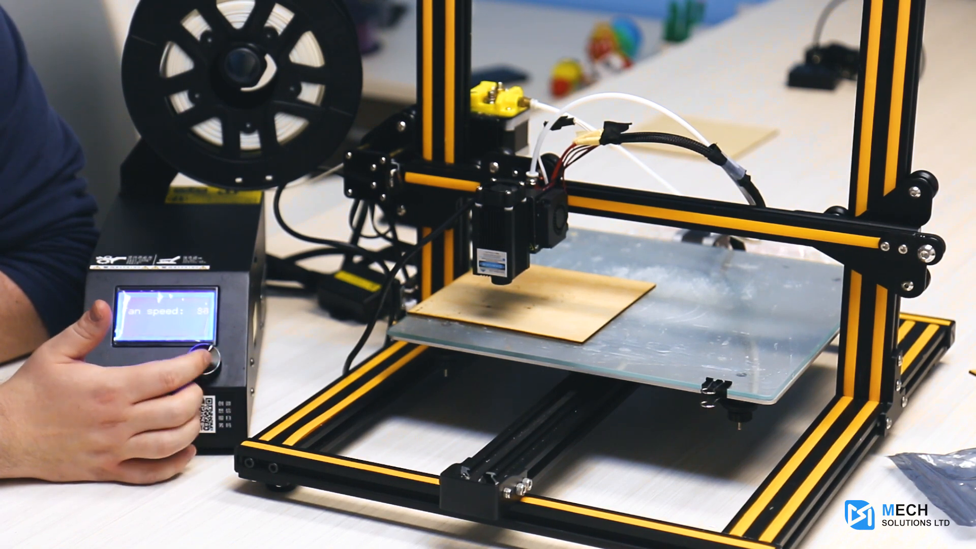
pyautogui.click(200, 361)
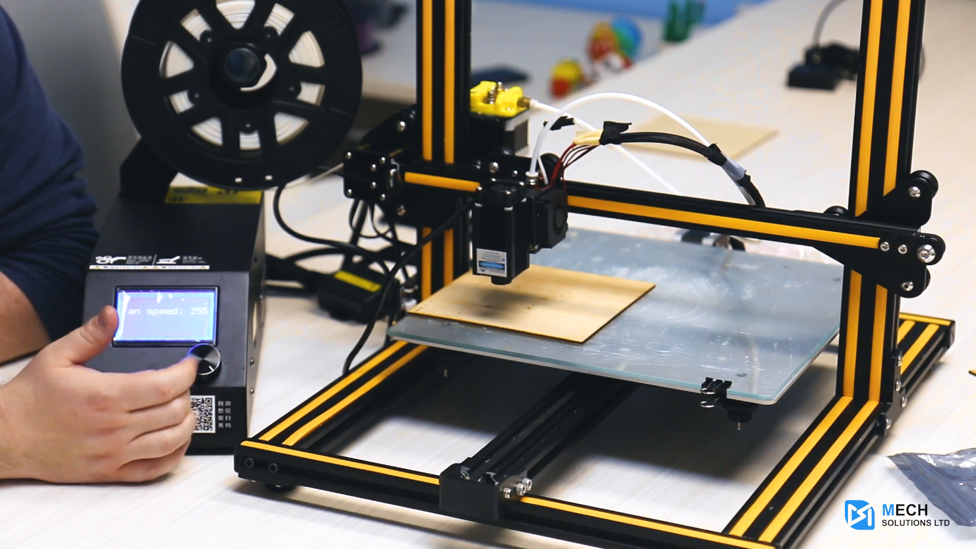